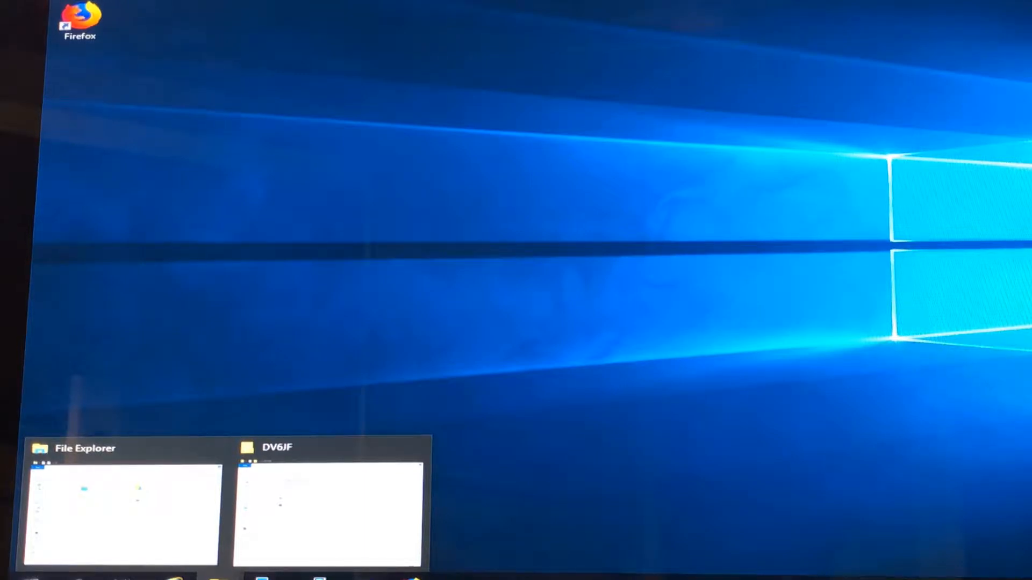
mouse_move(470, 376)
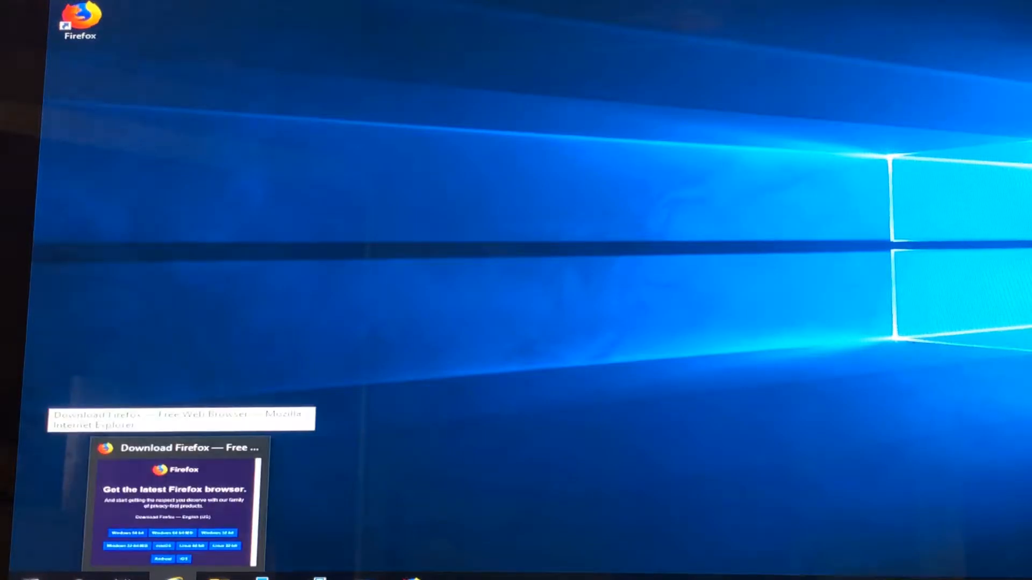
Step: Restore the MegaRAID Storage Manager InstallShield Wizard at its LDAP logon step
click(178, 499)
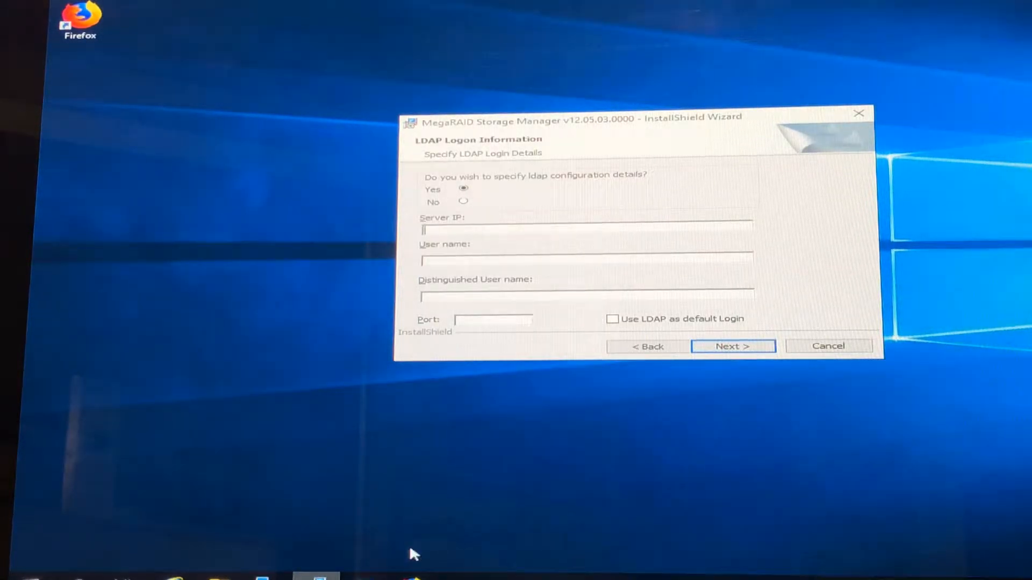
mouse_move(315, 578)
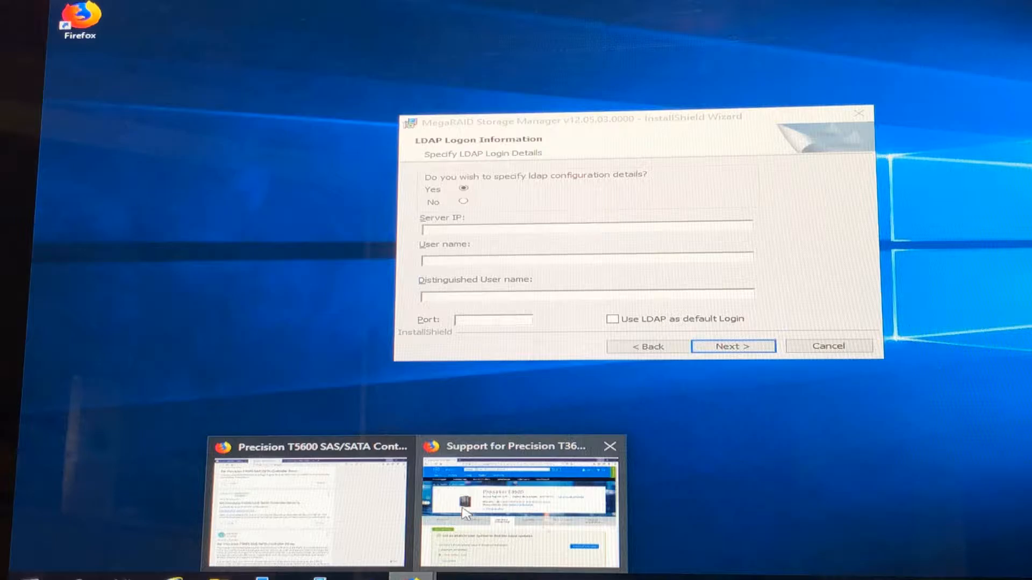
Step: Bring forward the Precision T3600 Drivers & Downloads page reporting one driver update
click(518, 506)
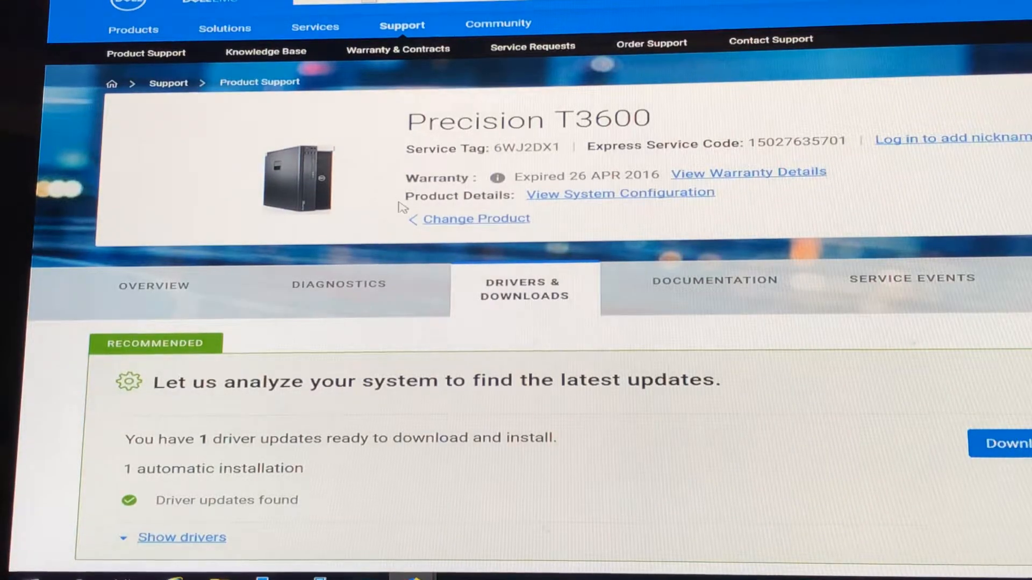
mouse_move(585, 165)
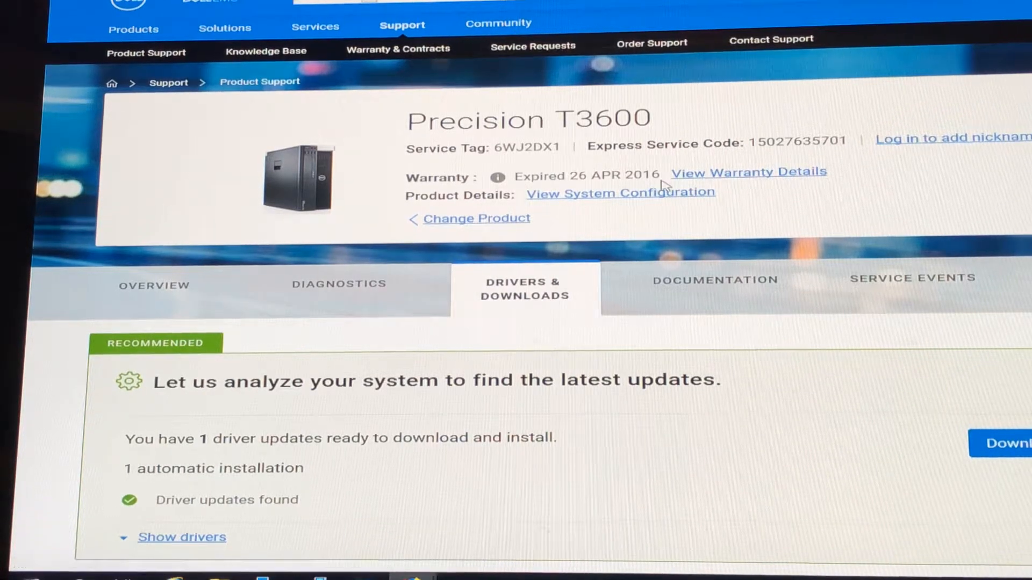
mouse_move(395, 62)
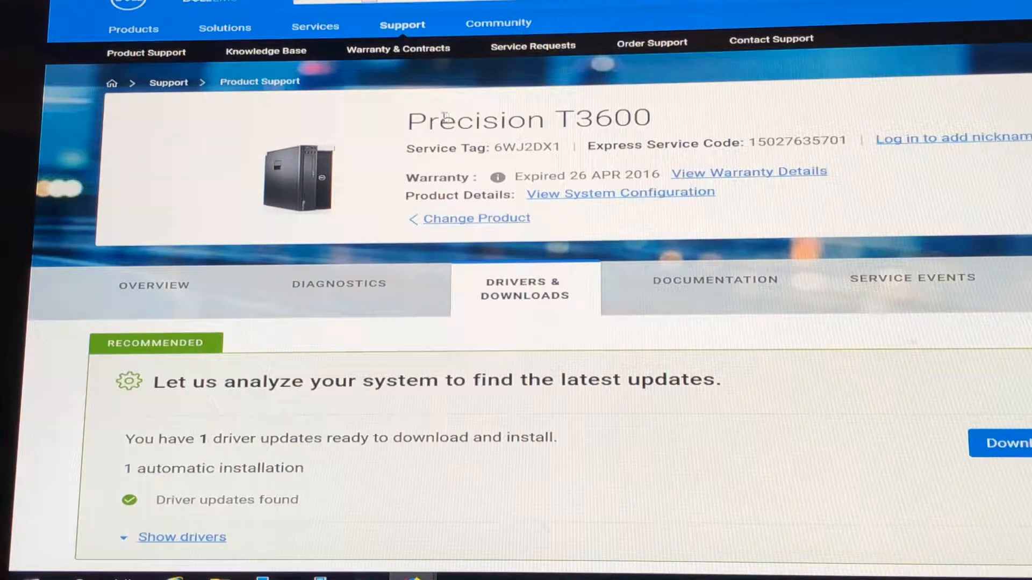
mouse_move(370, 166)
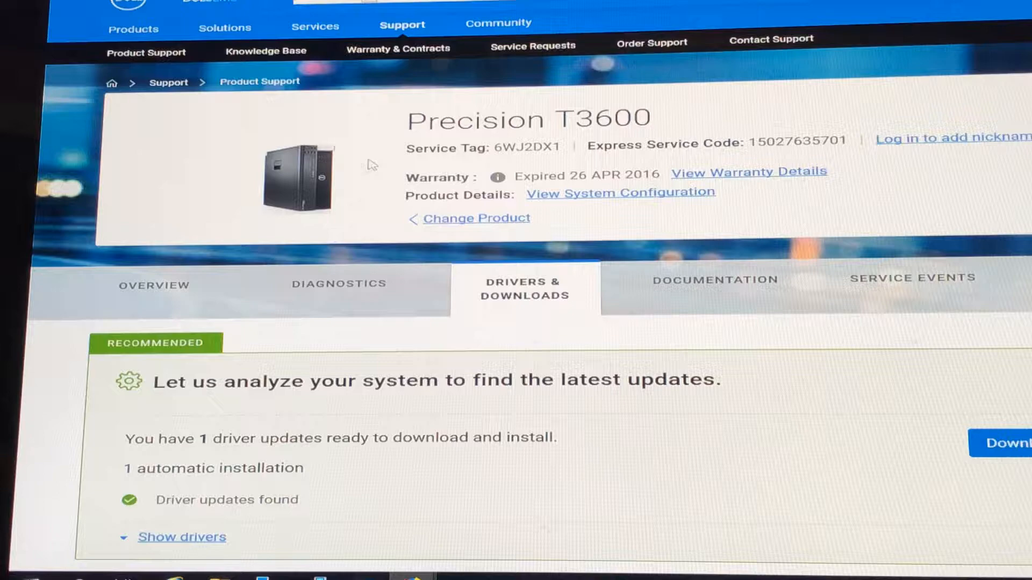
double_click(562, 175)
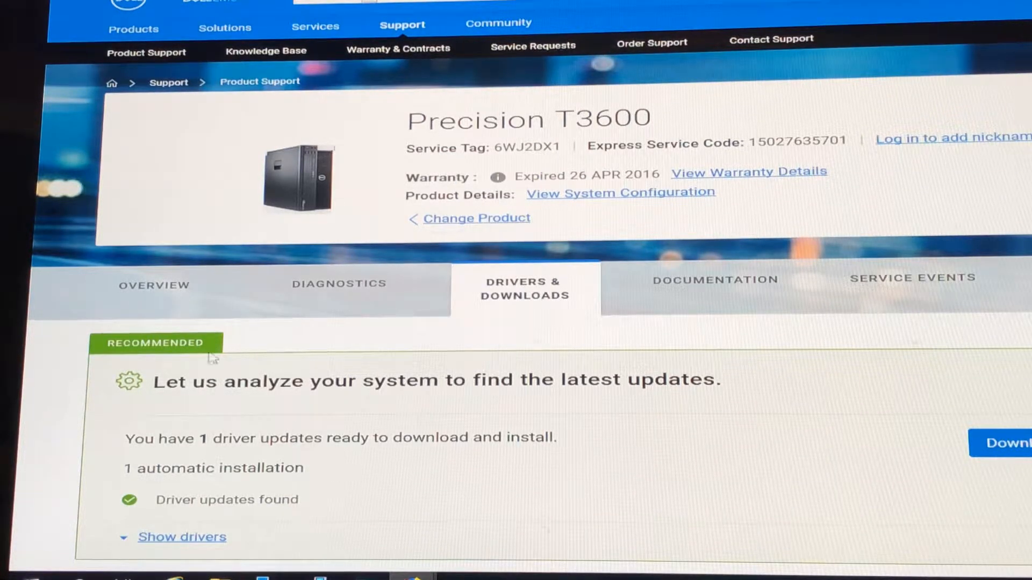
Step: Expand the recommended updates to show the Intel Management Engine Components Installer Driver (99 MB)
scroll(down, 3)
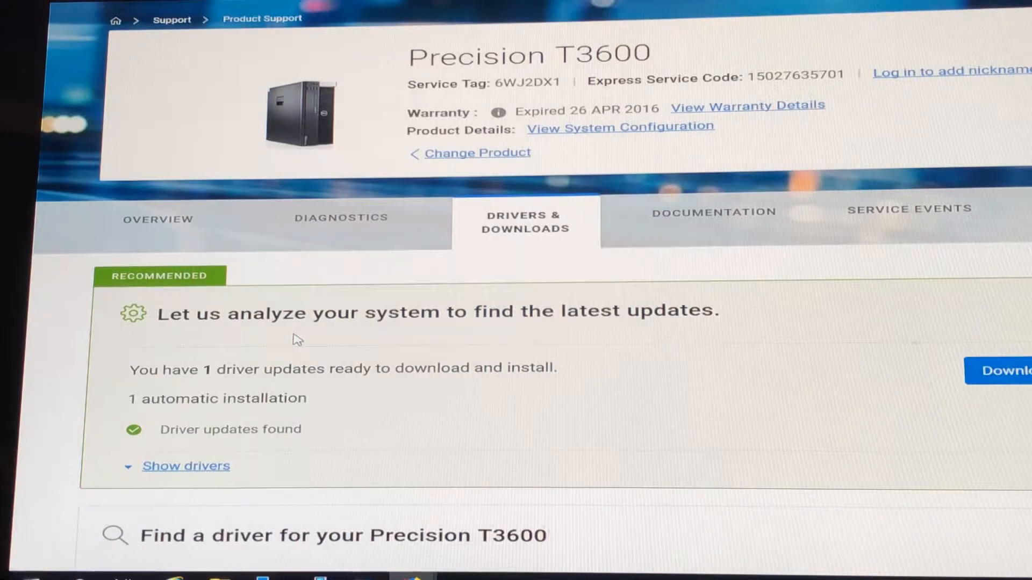
scroll(down, 3)
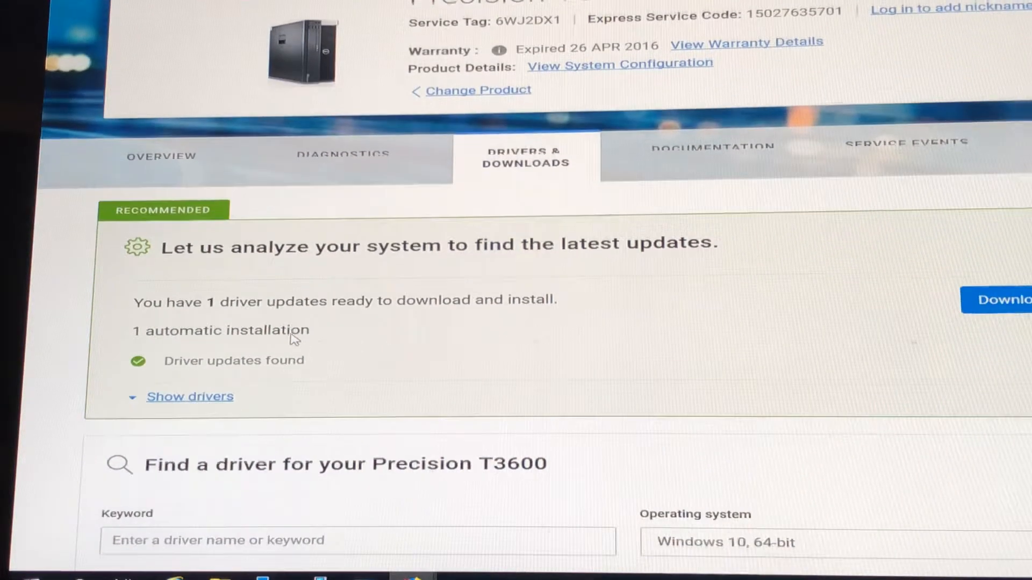
scroll(down, 3)
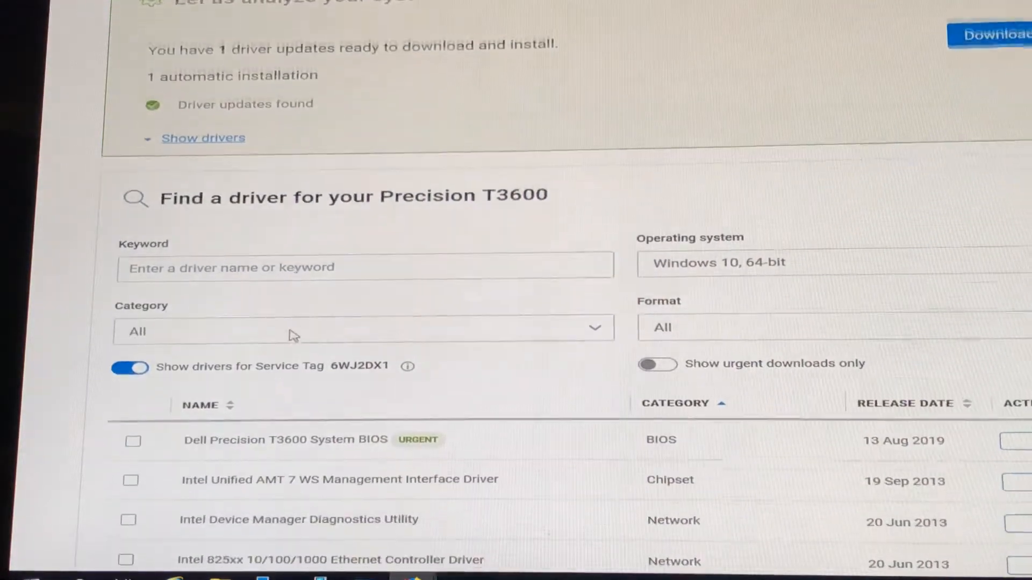
scroll(up, 3)
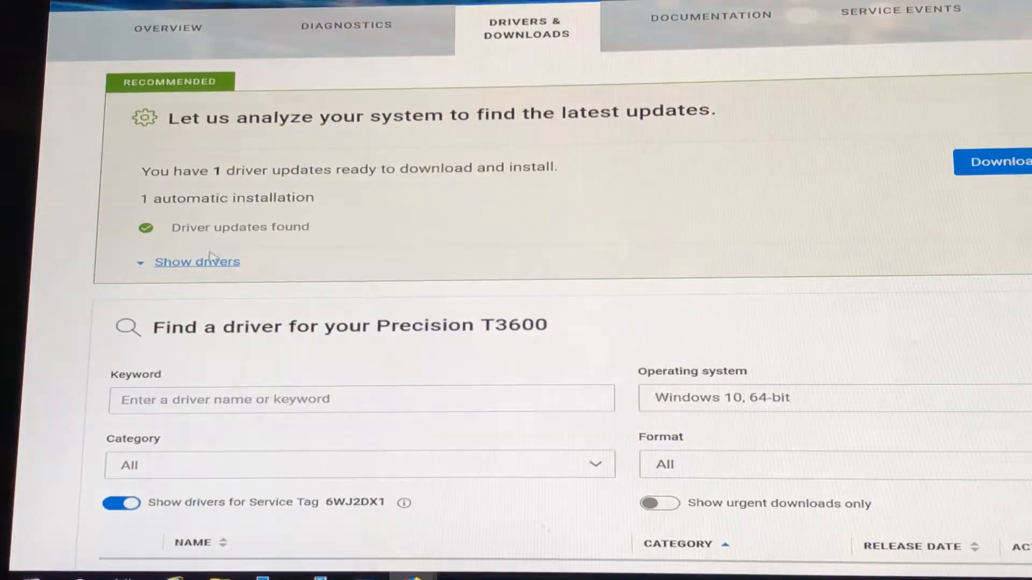
click(196, 261)
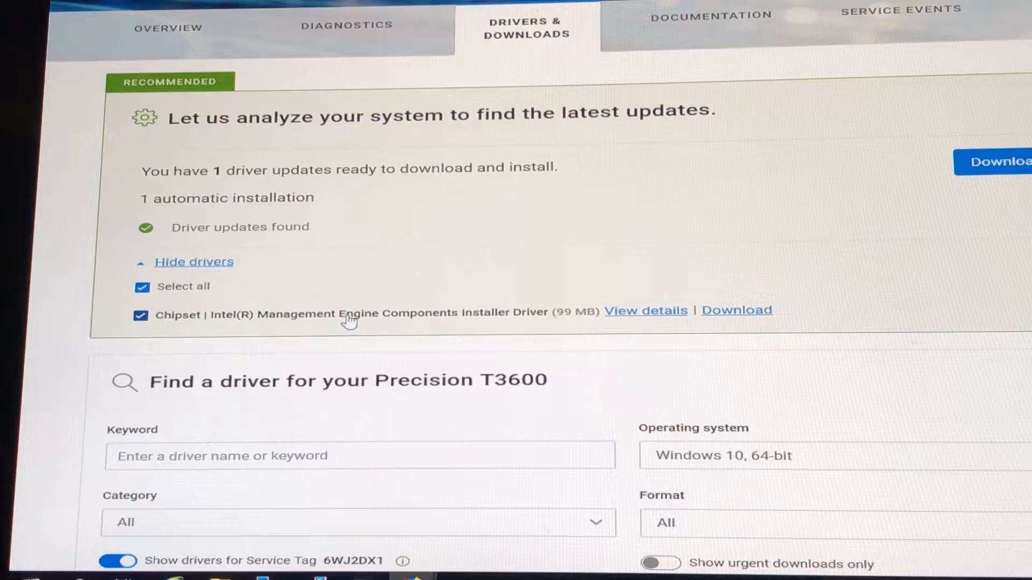
mouse_move(214, 323)
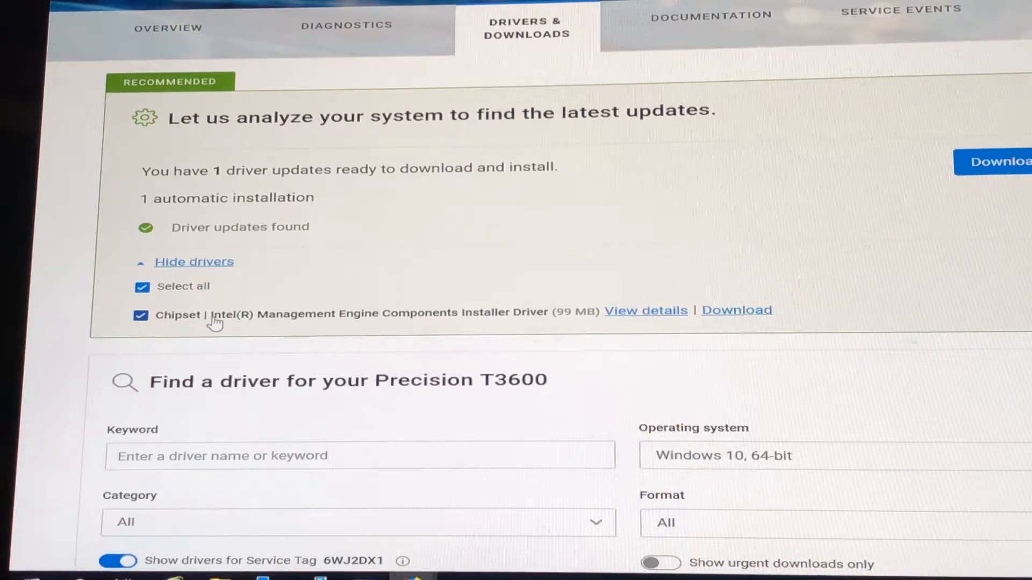
mouse_move(399, 329)
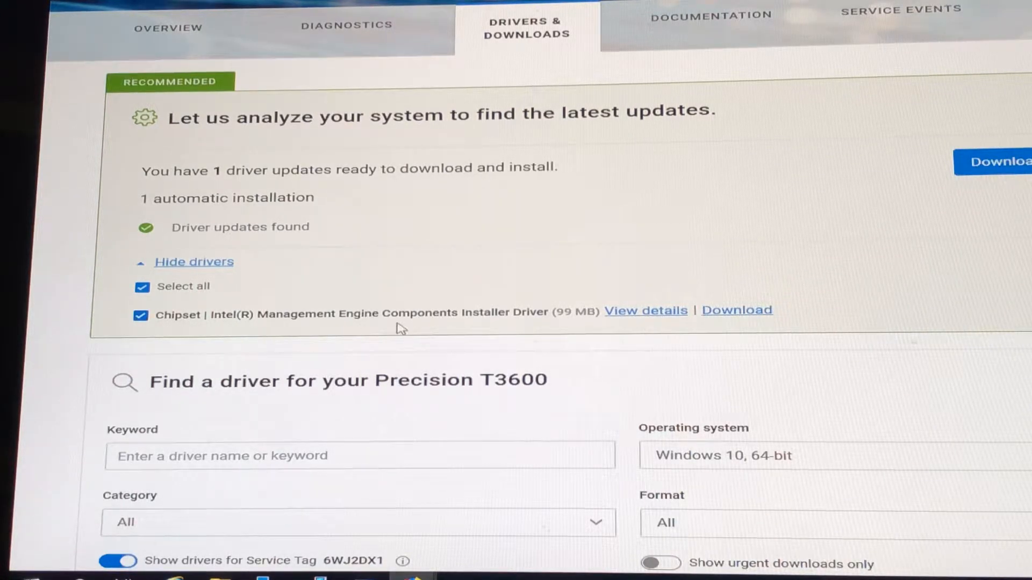
Step: Download the Chipset Intel Management Engine driver via Dell Download Manager, choosing a save folder under This PC
click(736, 309)
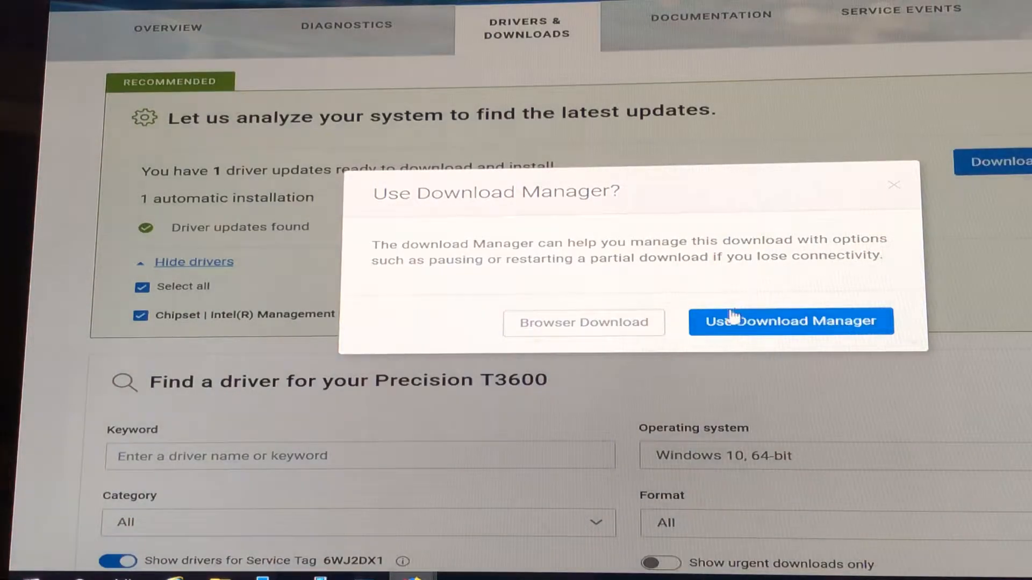
click(790, 321)
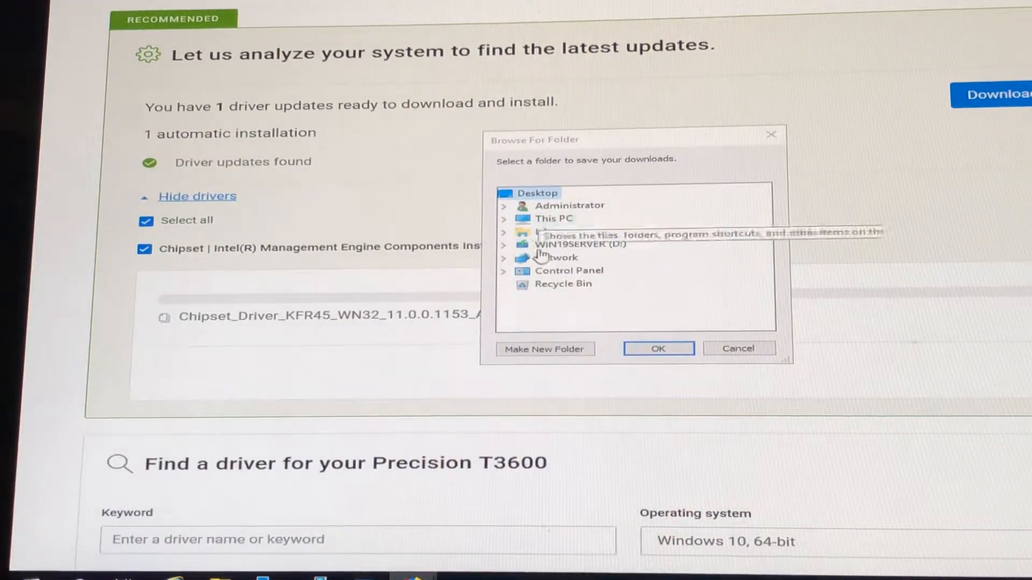
click(503, 218)
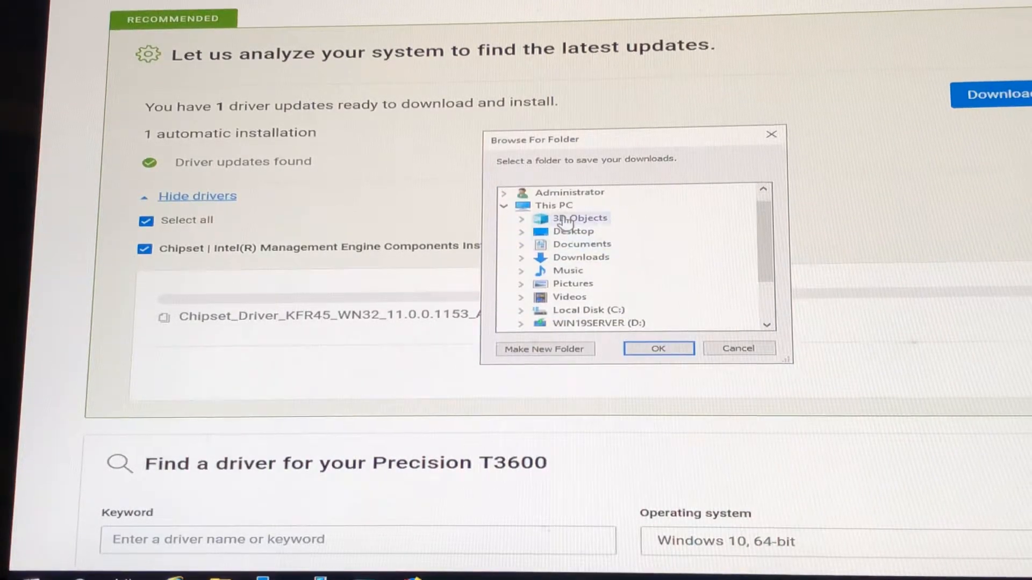
click(588, 309)
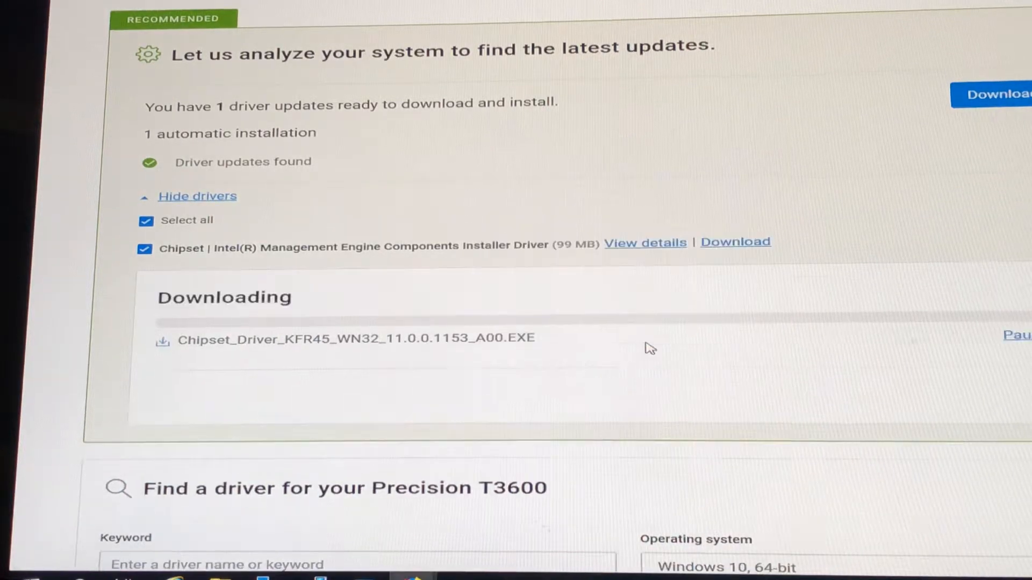
mouse_move(402, 377)
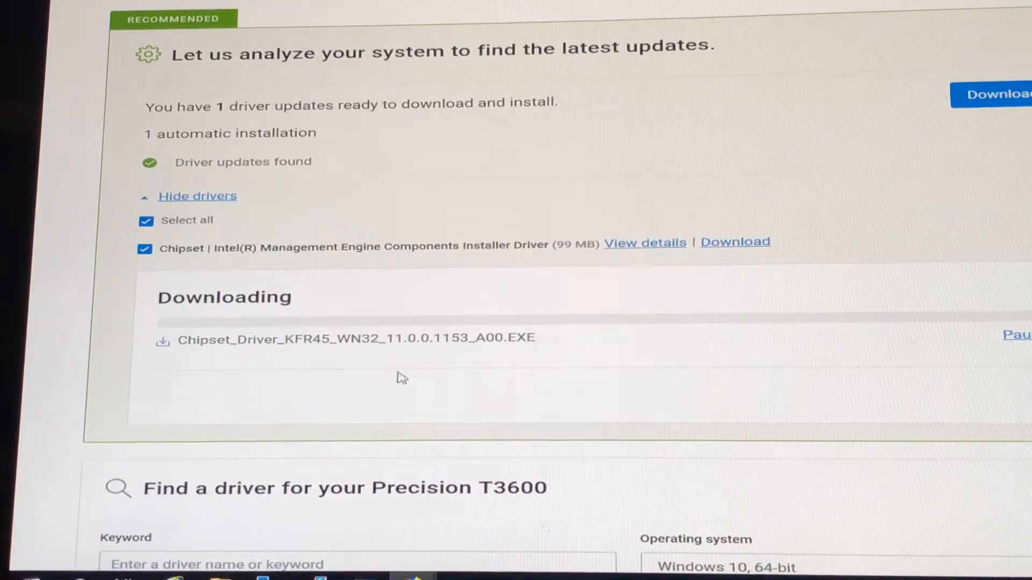
mouse_move(378, 375)
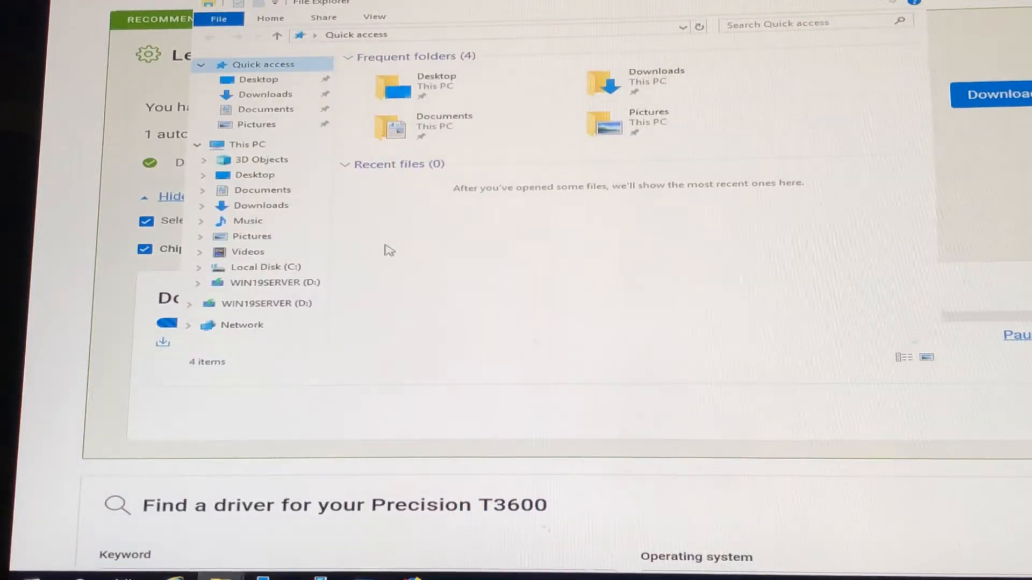
Step: Open Device Manager from This PC's System properties and expand Other devices showing the SAS Controller
right_click(247, 144)
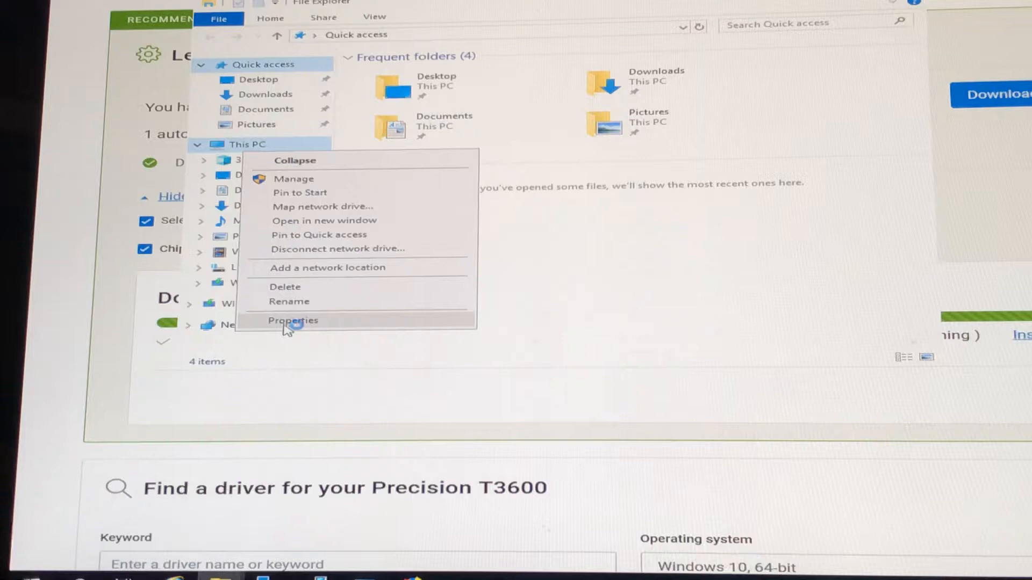
click(292, 320)
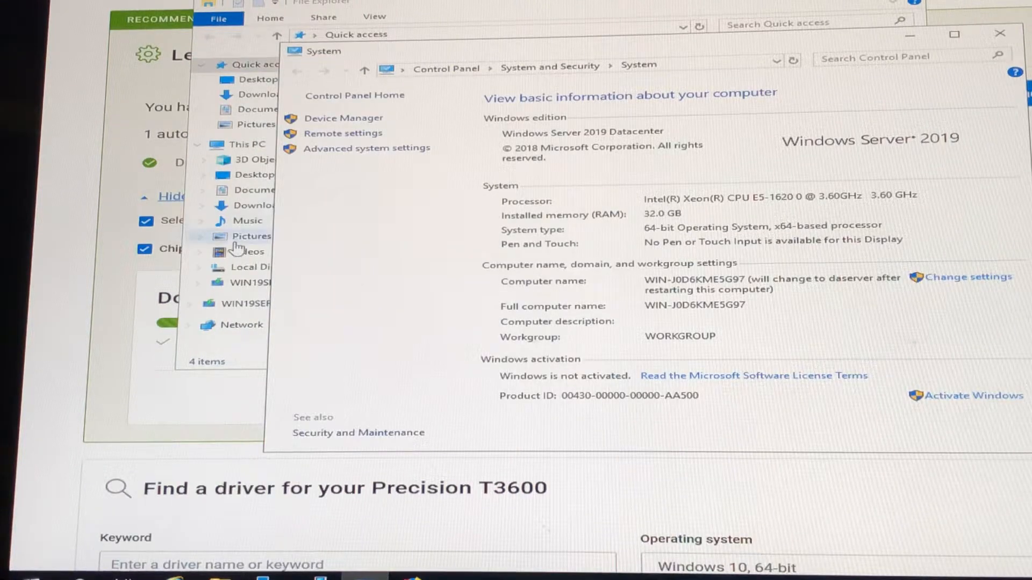
mouse_move(343, 118)
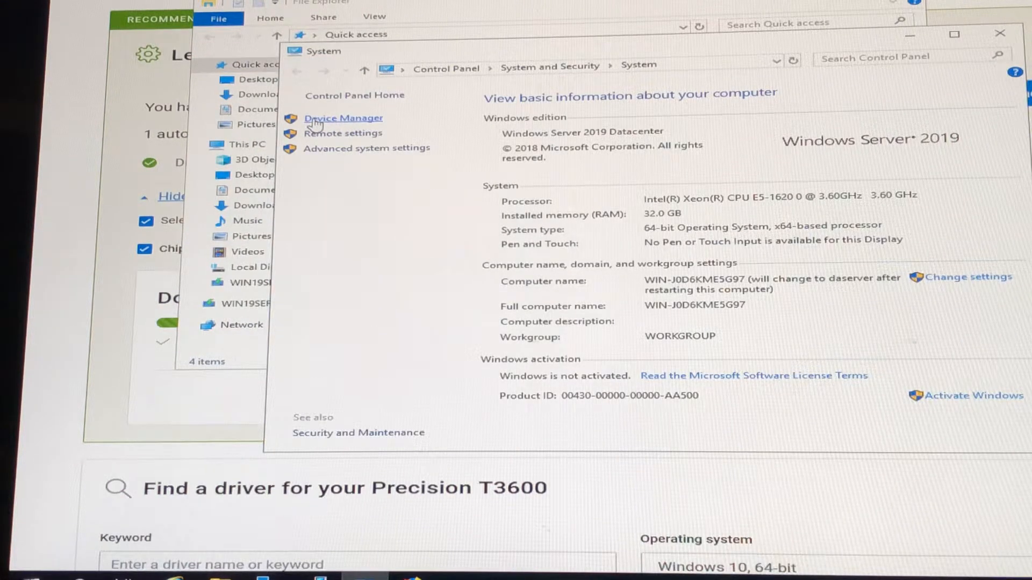
click(343, 118)
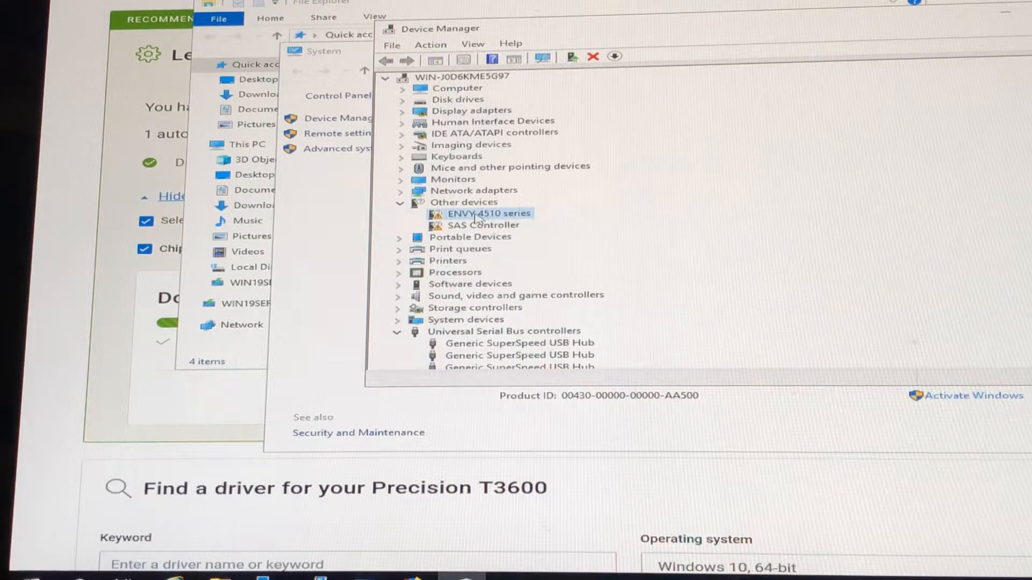
click(480, 224)
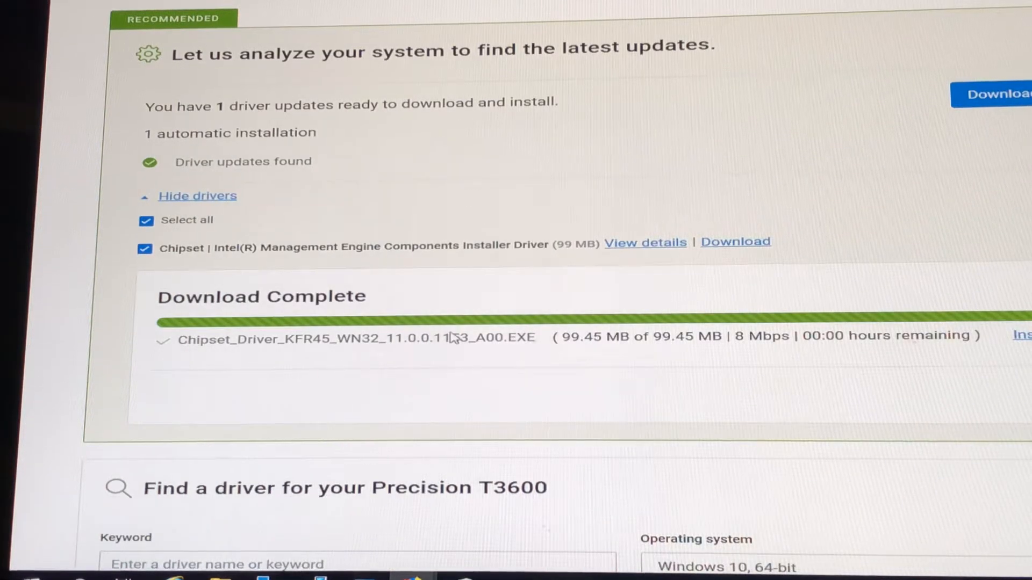
mouse_move(406, 352)
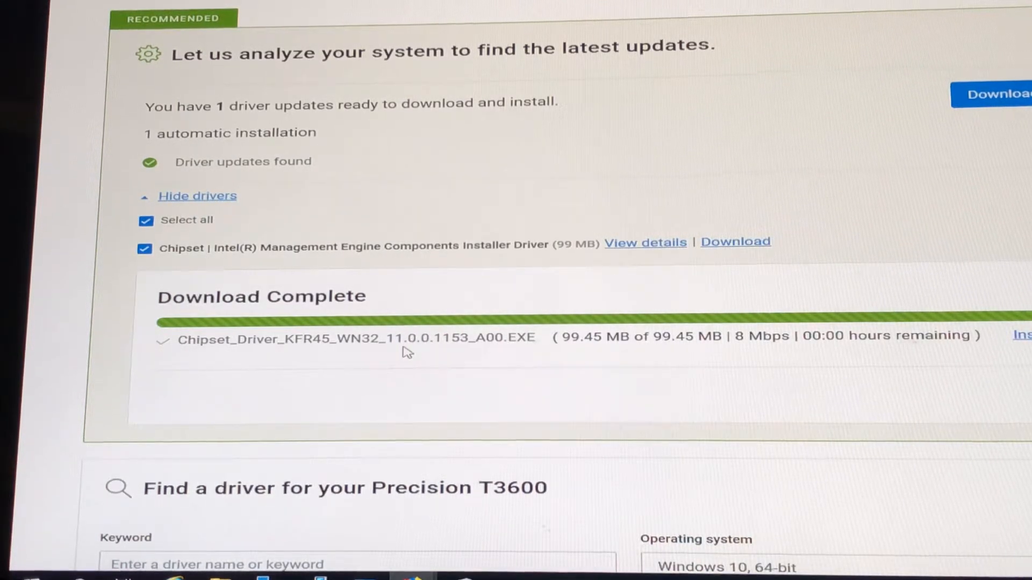
mouse_move(1020, 336)
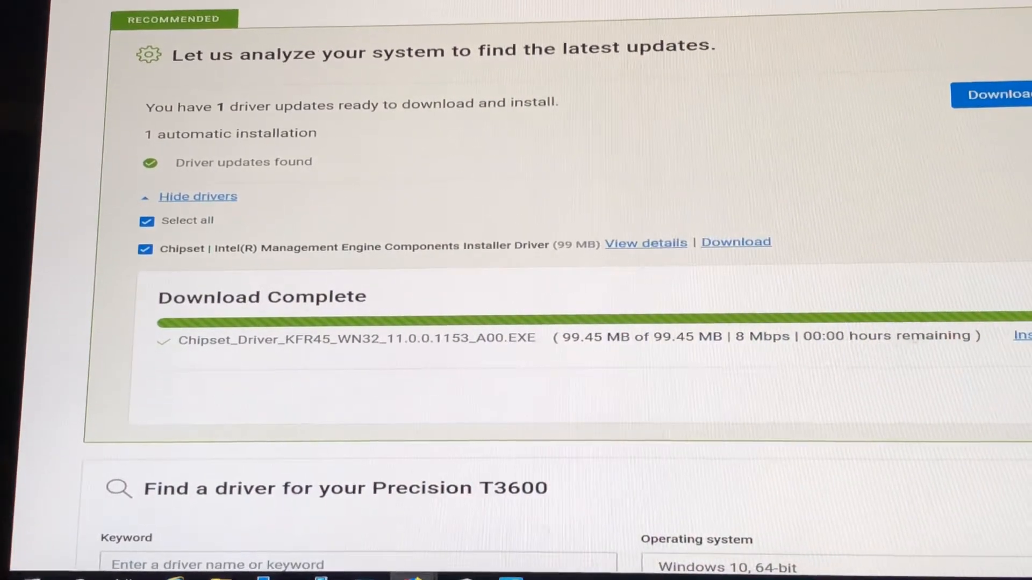
mouse_move(480, 6)
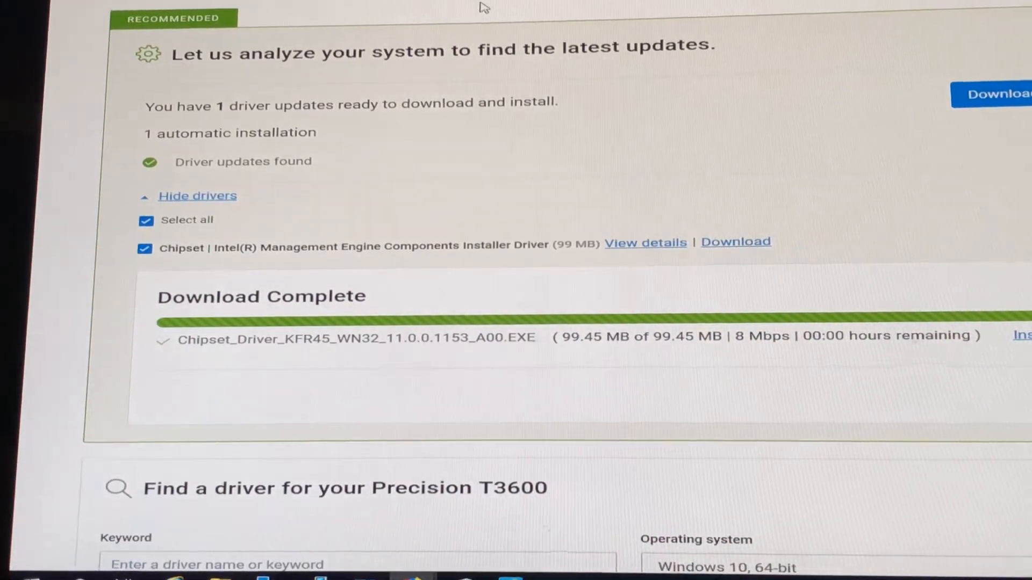
mouse_move(638, 288)
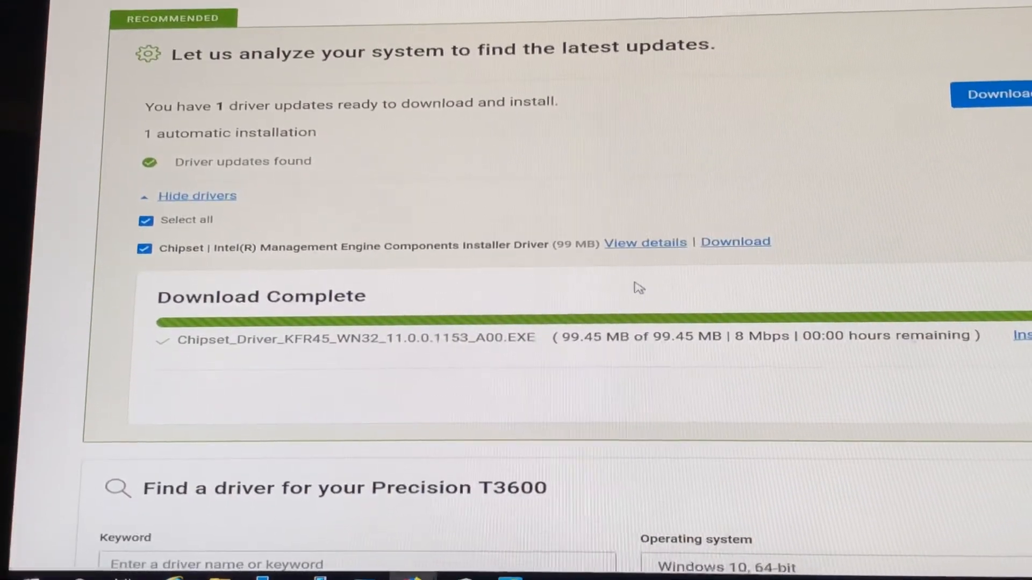
mouse_move(974, 401)
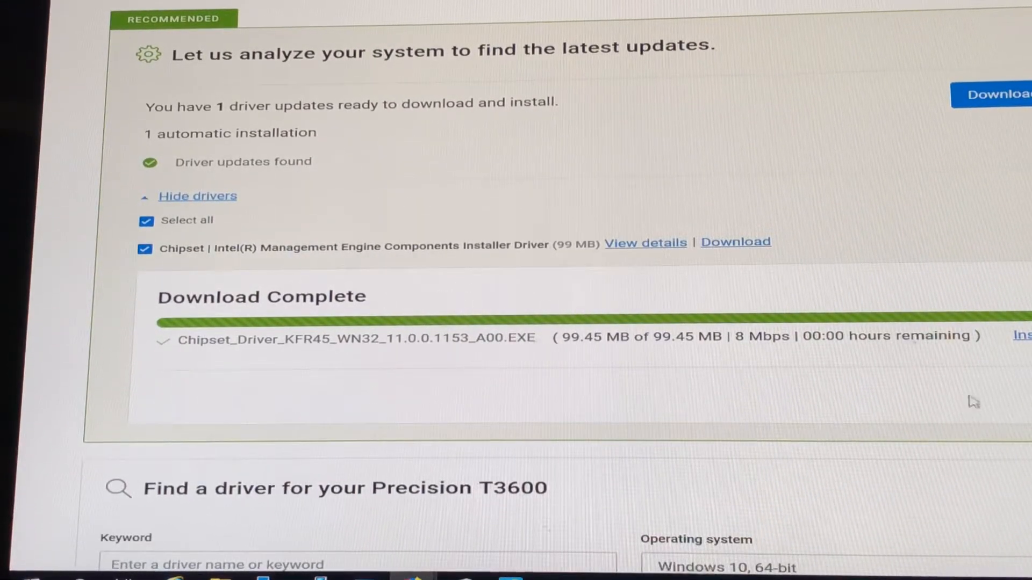
mouse_move(347, 540)
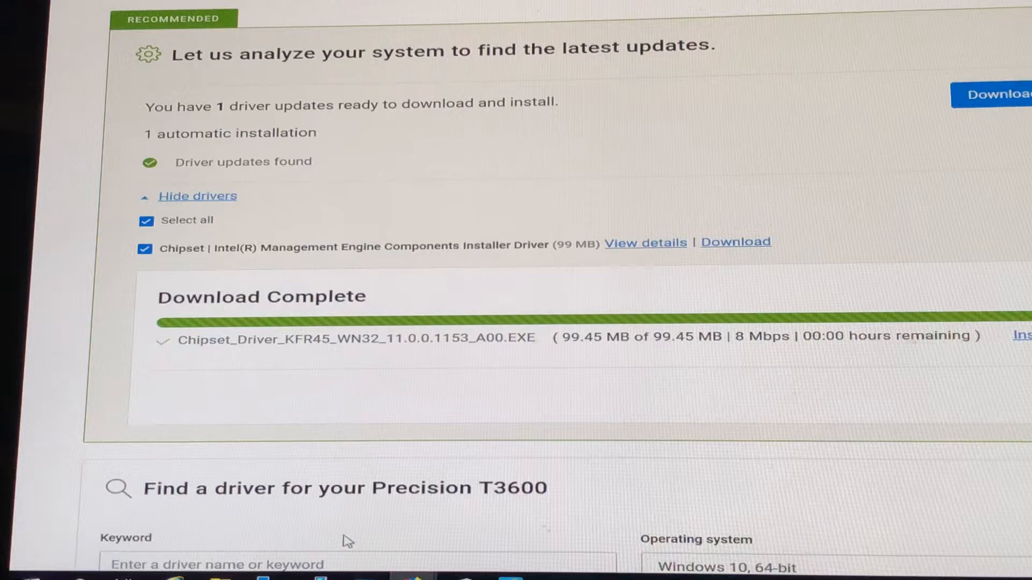
mouse_move(220, 579)
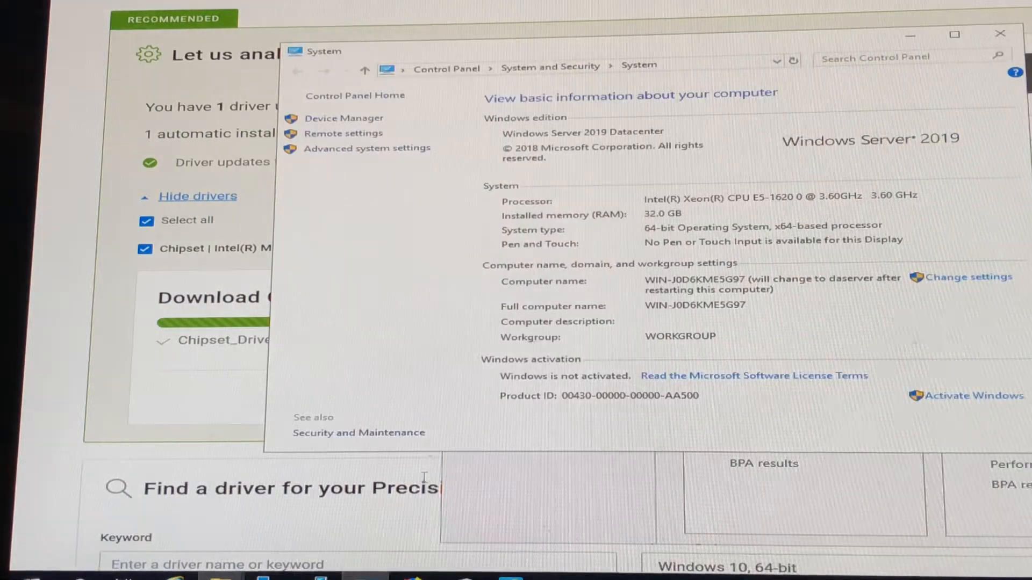
Step: Copy the SAS Controller's first Hardware Id, PCI\VEN_8086&DEV_1D6B&SUBSYS_04971028&REV_05, from its Details
click(343, 118)
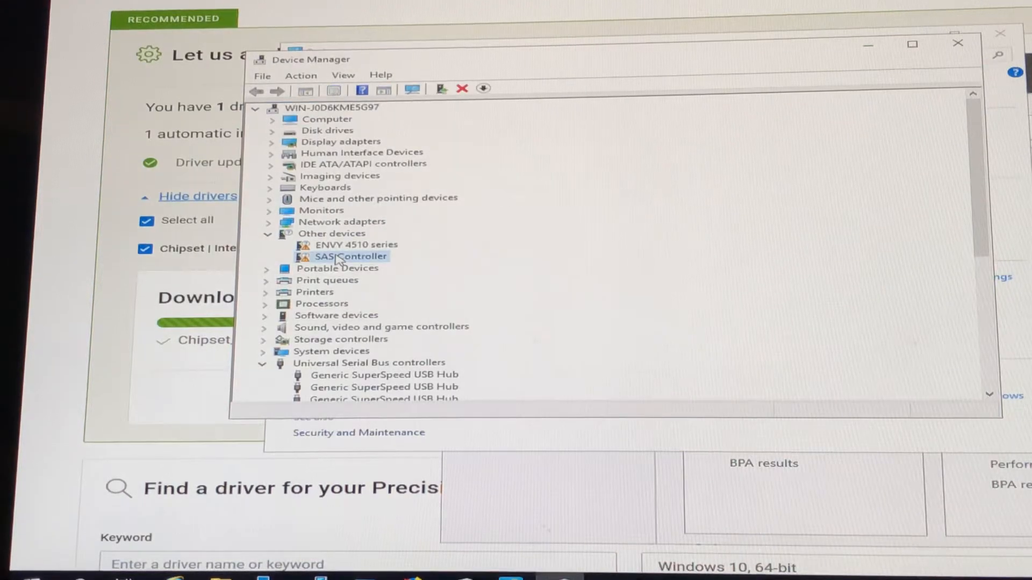
double_click(350, 256)
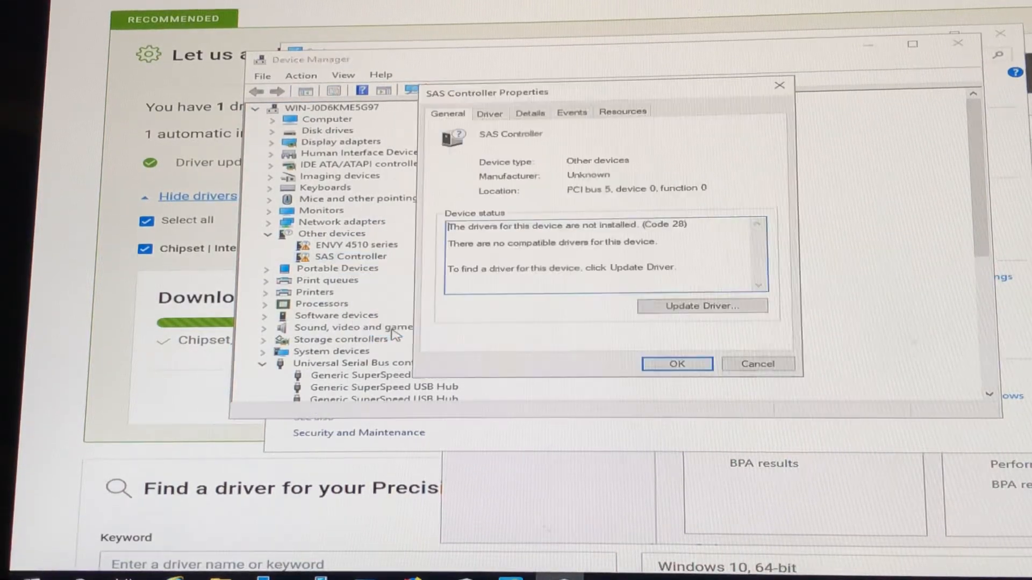
click(530, 112)
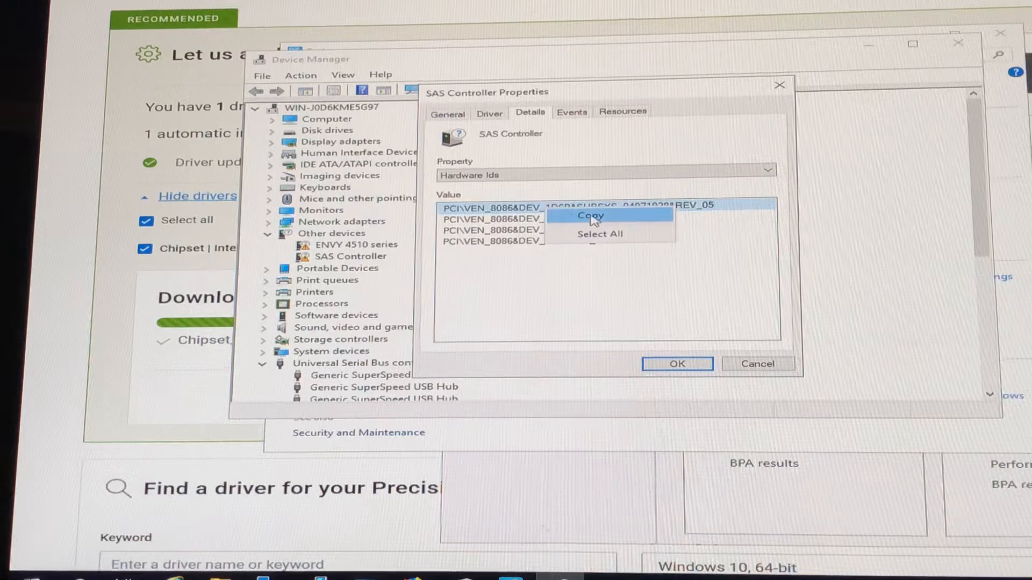
click(588, 216)
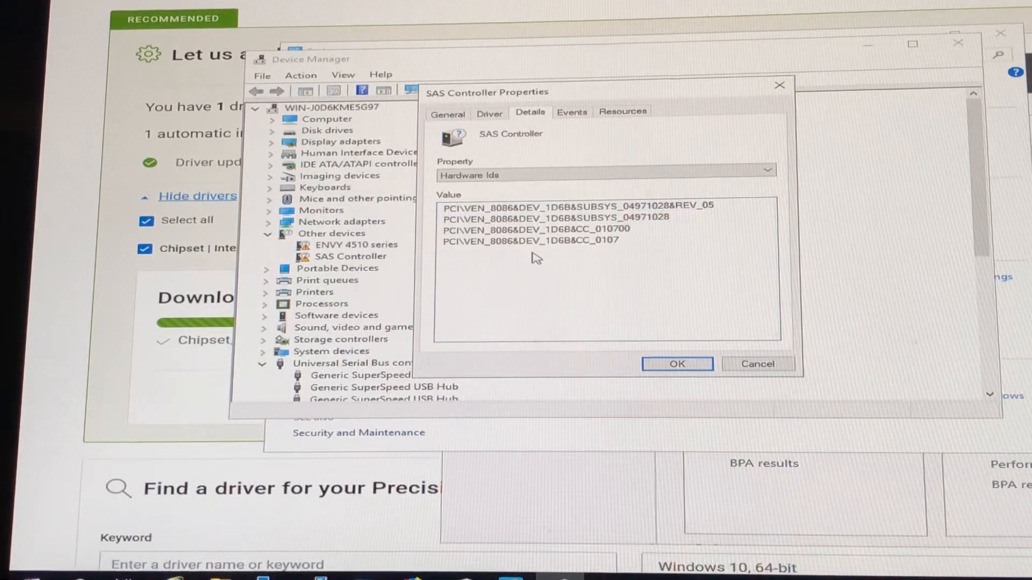